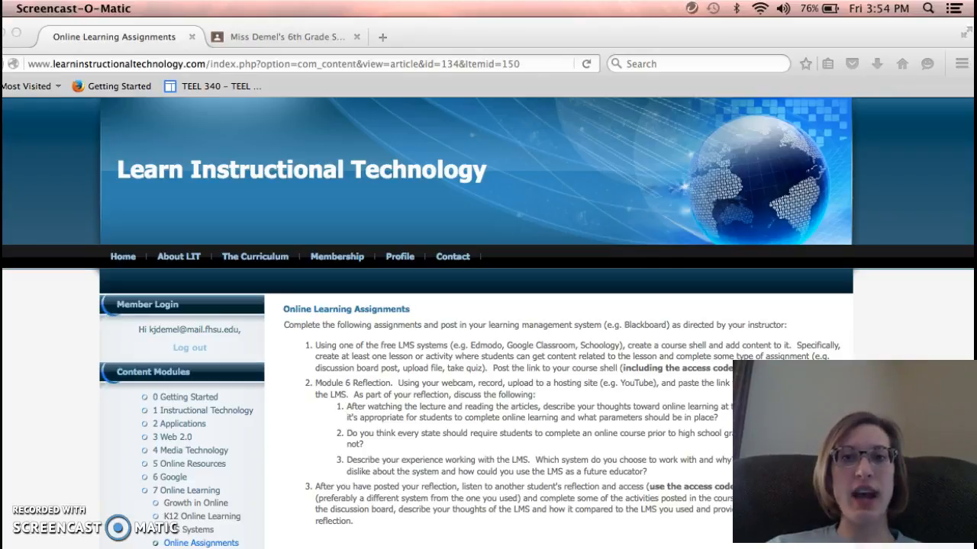
{"action": "mouse_move", "coordinate": [75, 458]}
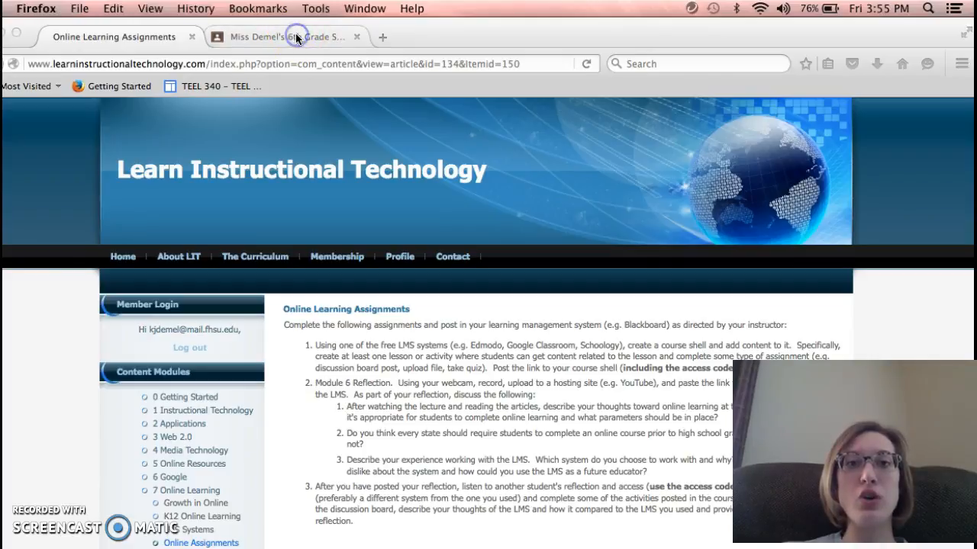
Review the stream's 'Historically Speaking' and 'Major Differences Between Buddhism and Hinduism' assignments, returning to the course header.
{"action": "left_click", "coordinate": [282, 36]}
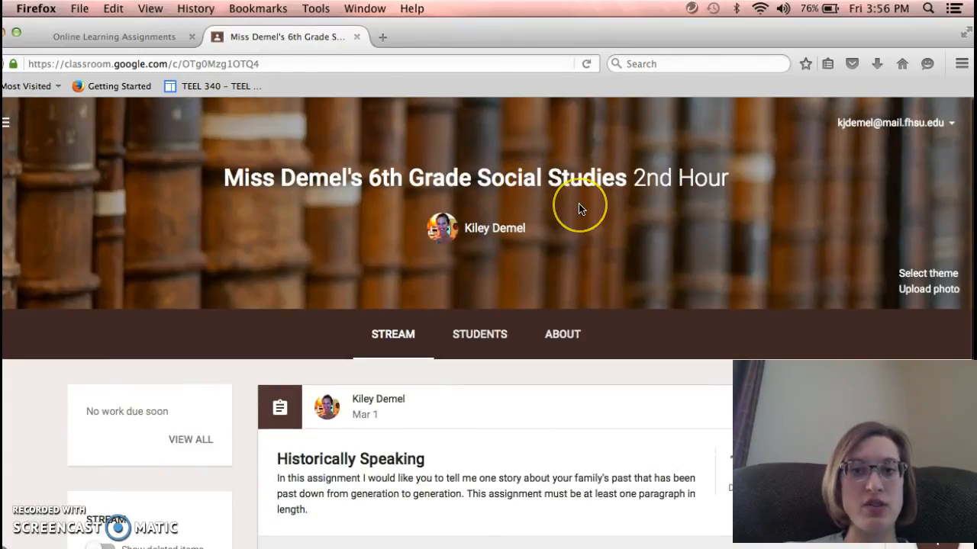
{"action": "scroll", "scroll_direction": "down", "scroll_amount": 3}
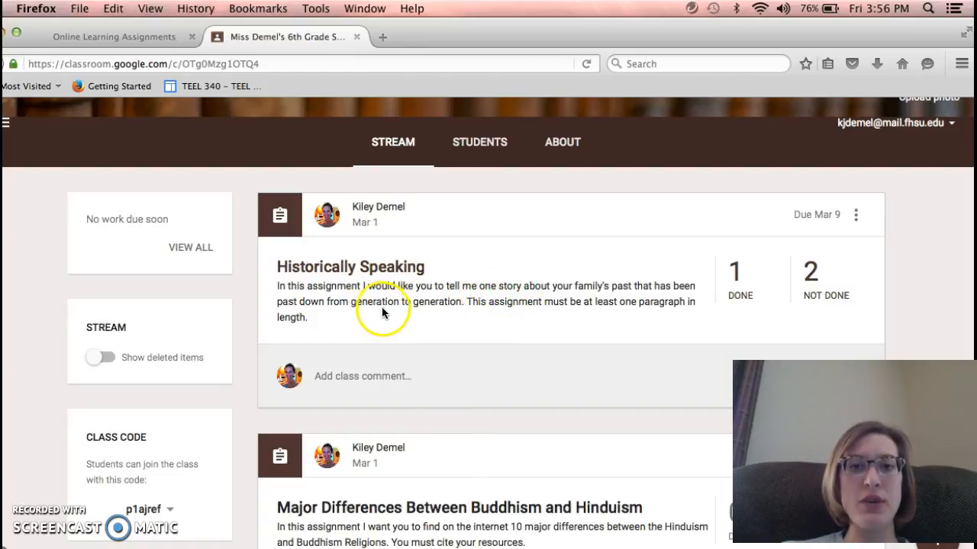
{"action": "mouse_move", "coordinate": [446, 313]}
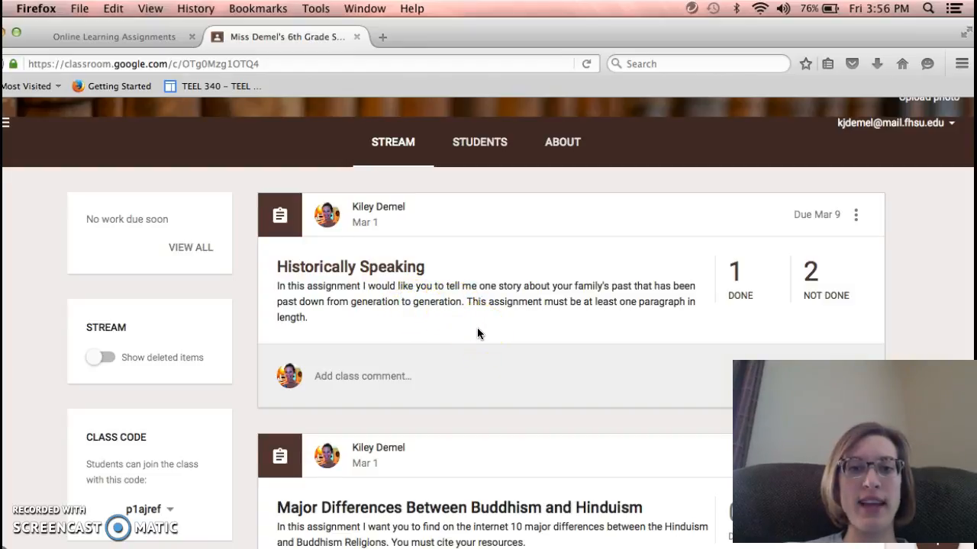
{"action": "scroll", "scroll_direction": "down", "scroll_amount": 3}
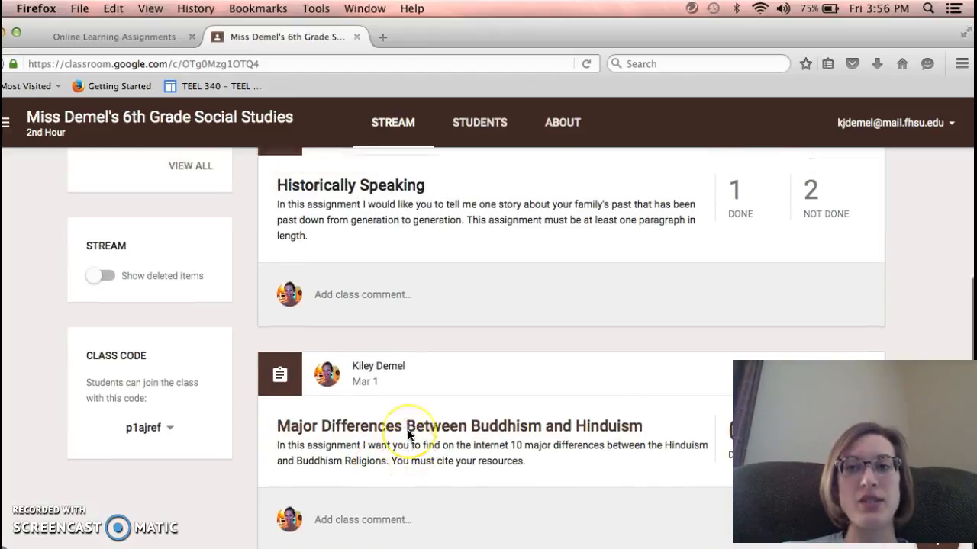
{"action": "scroll", "scroll_direction": "up", "scroll_amount": 3}
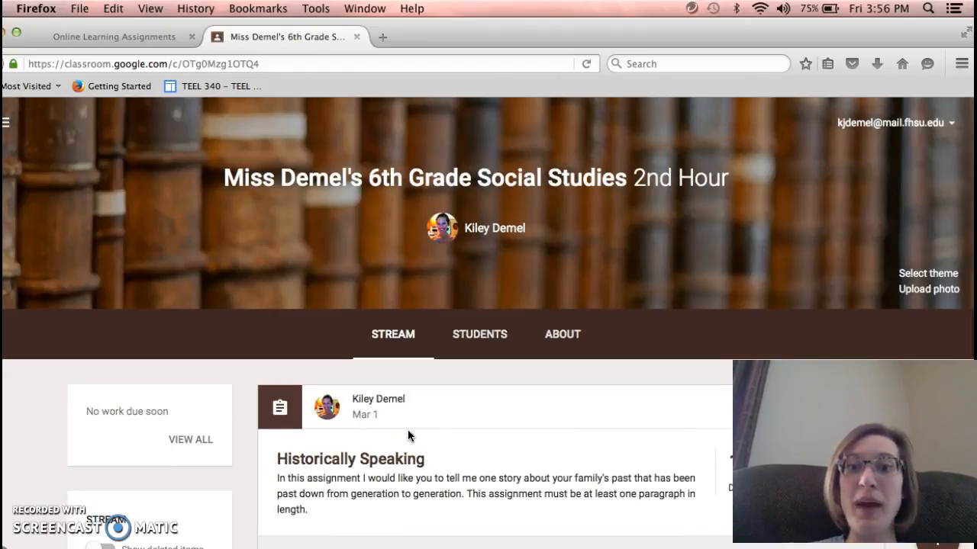
View the About page's teacher, class details fields and Google Drive folder.
{"action": "left_click", "coordinate": [561, 334]}
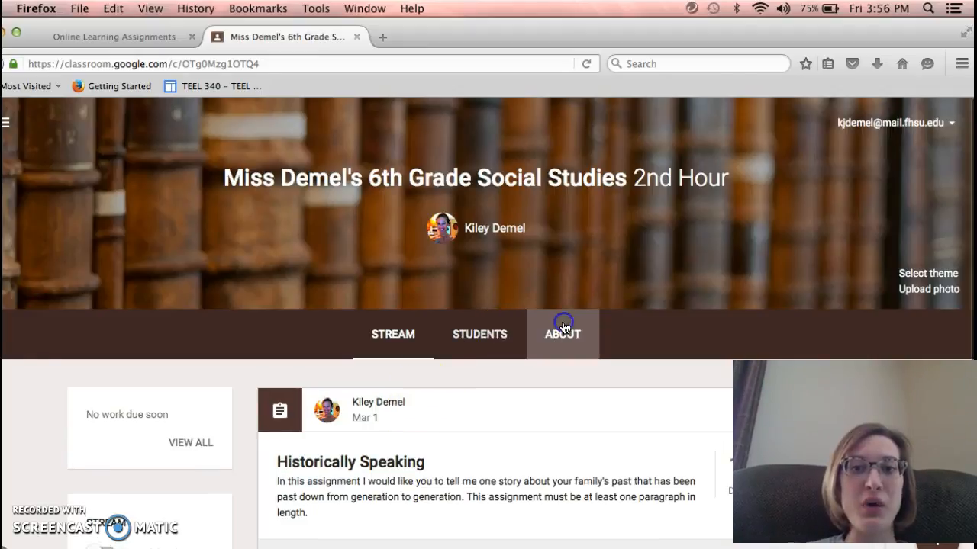
{"action": "left_click", "coordinate": [562, 334]}
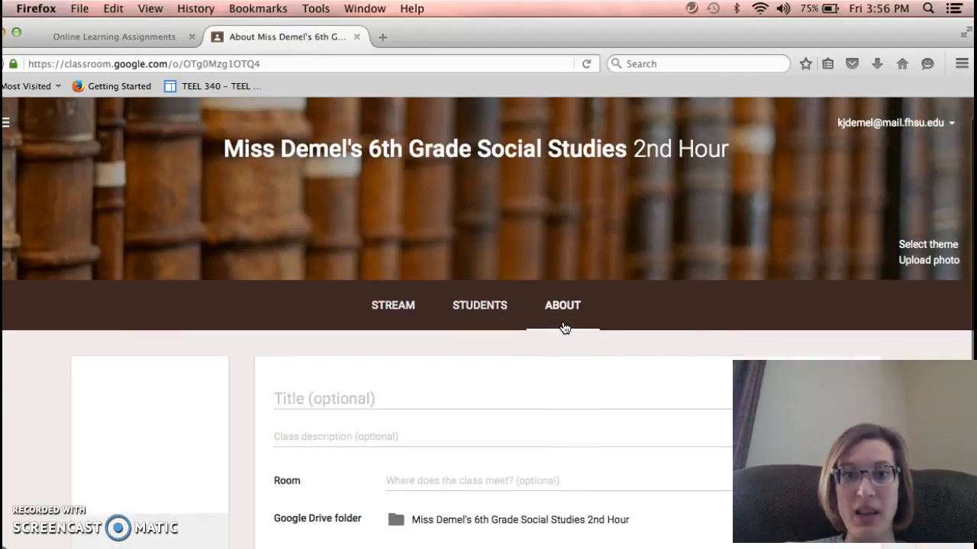
{"action": "scroll", "scroll_direction": "down", "scroll_amount": 3}
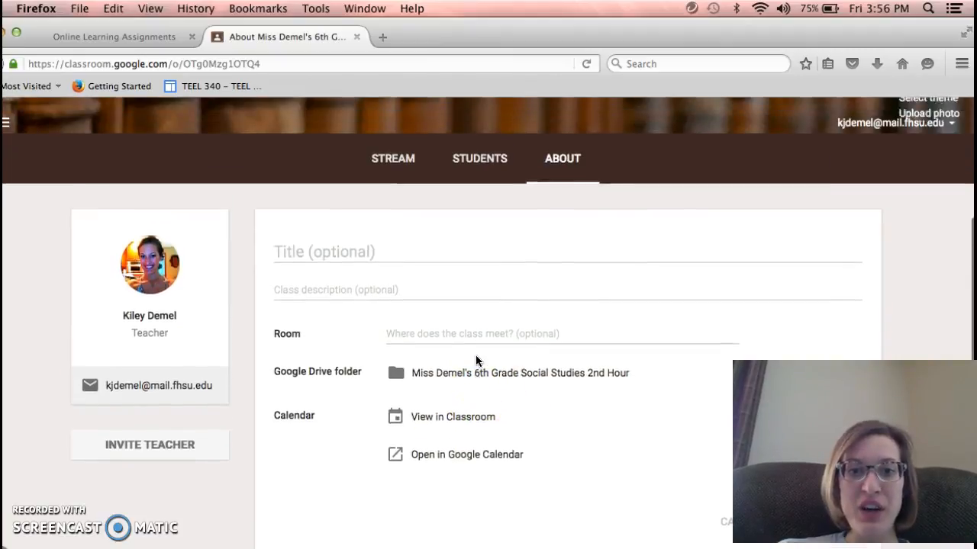
Return to the Stream and scroll through its posts starting with 'Historically Speaking'.
{"action": "left_click", "coordinate": [394, 158]}
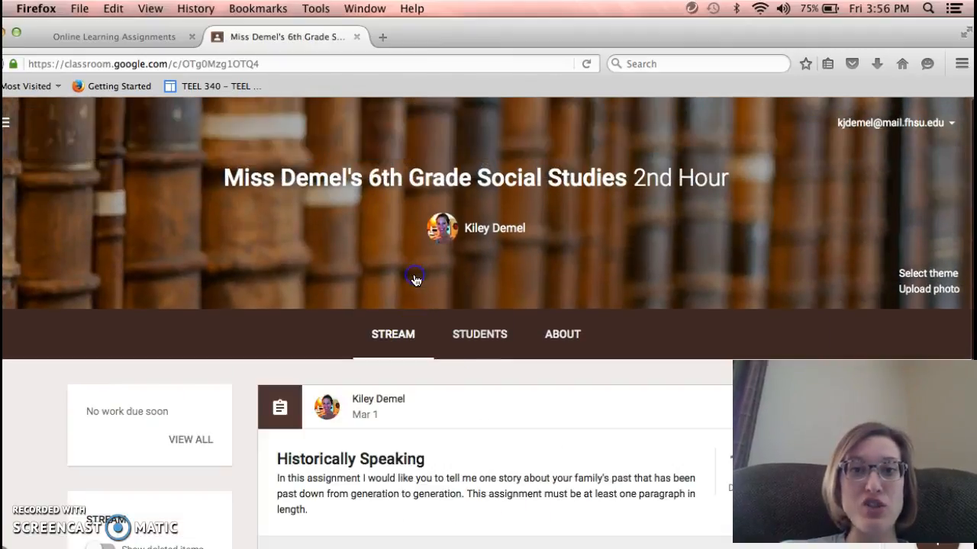
{"action": "scroll", "scroll_direction": "down", "scroll_amount": 3}
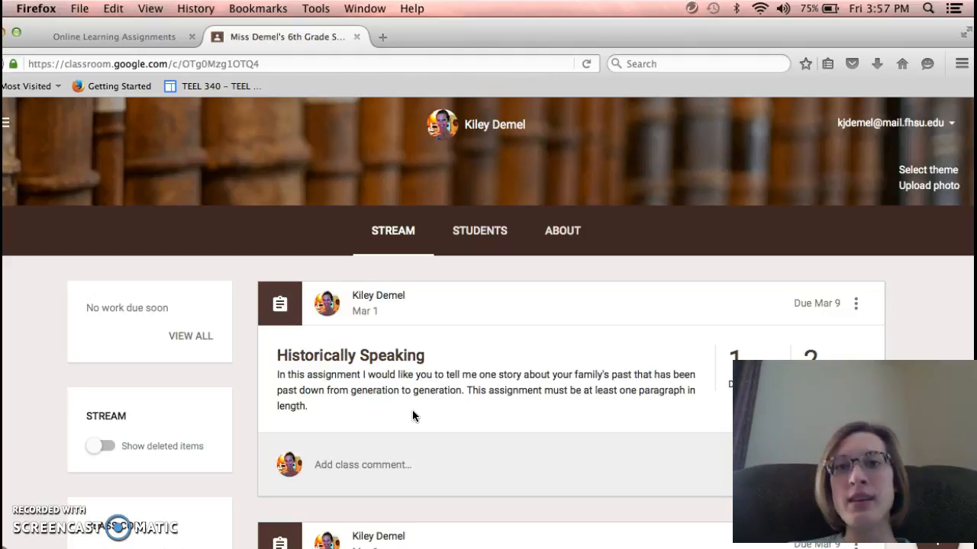
{"action": "scroll", "scroll_direction": "down", "scroll_amount": 3}
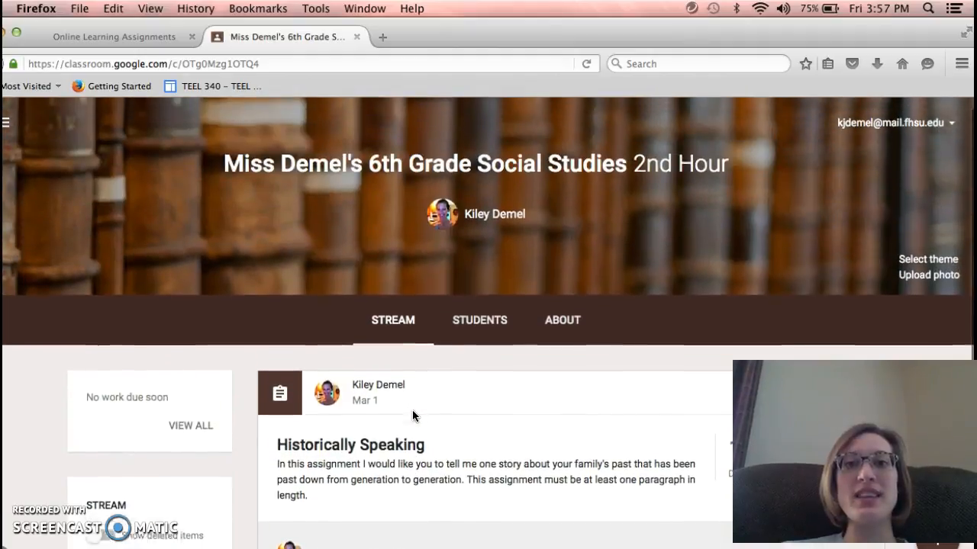
{"action": "scroll", "scroll_direction": "down", "scroll_amount": 3}
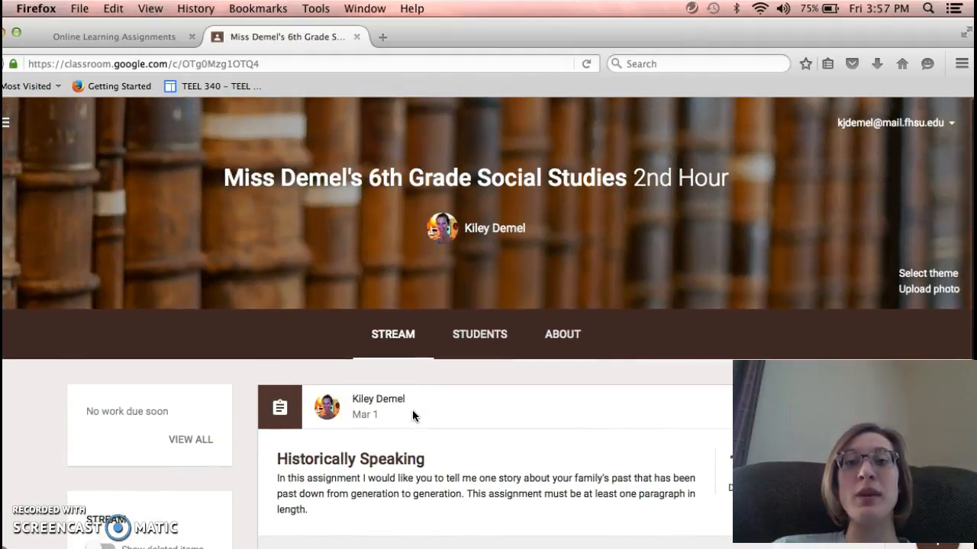